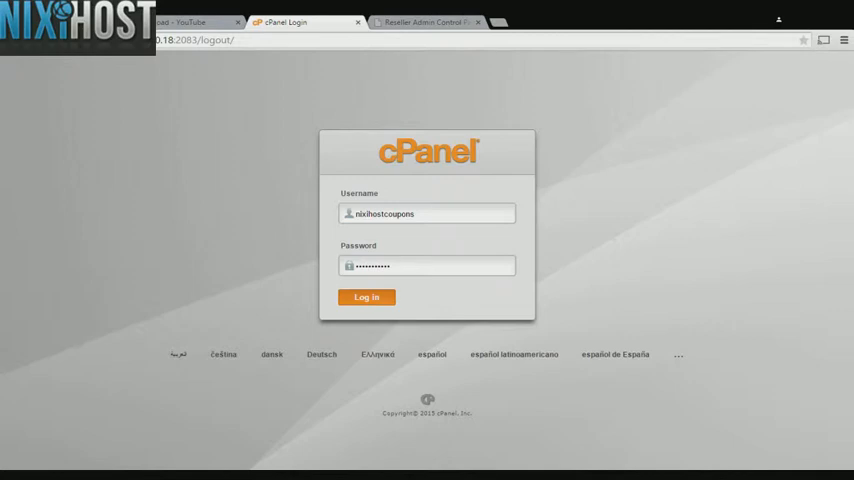
Step: Log in to cPanel and scroll the dashboard down to the Software section
click(365, 297)
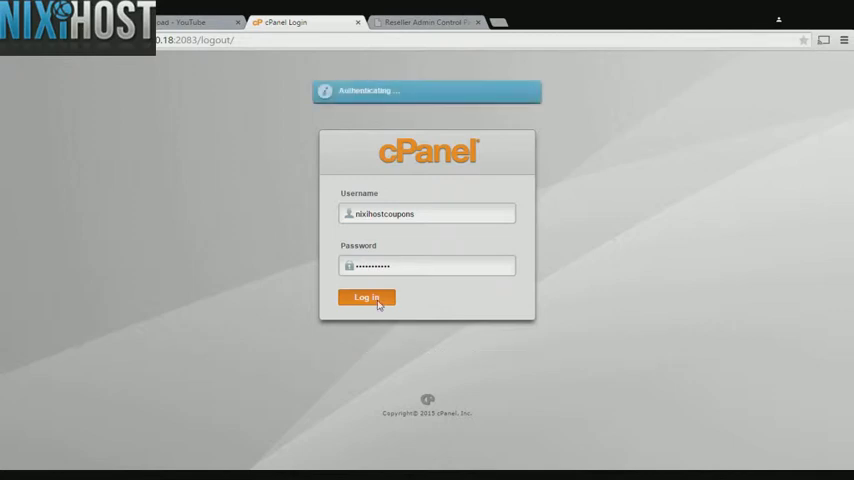
click(366, 297)
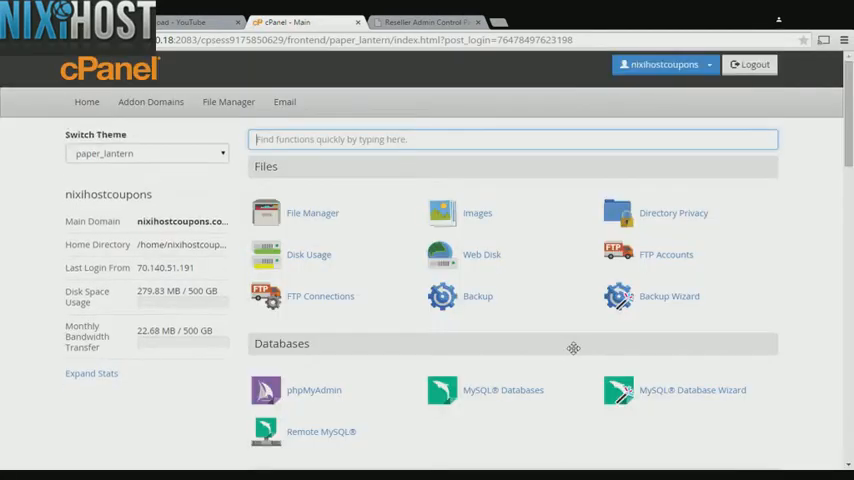
scroll(down, 3)
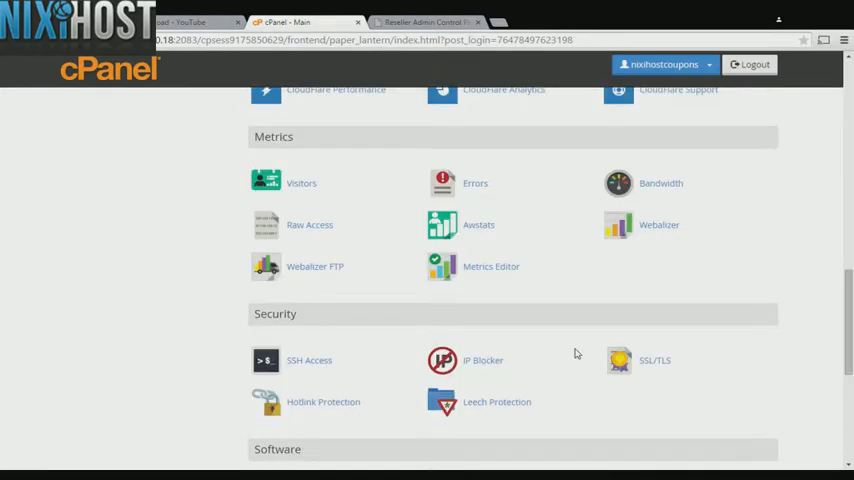
scroll(down, 3)
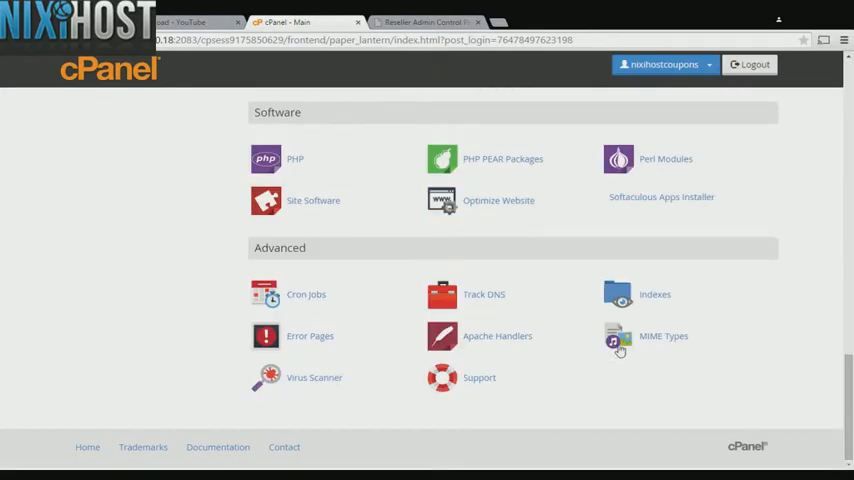
mouse_move(660, 206)
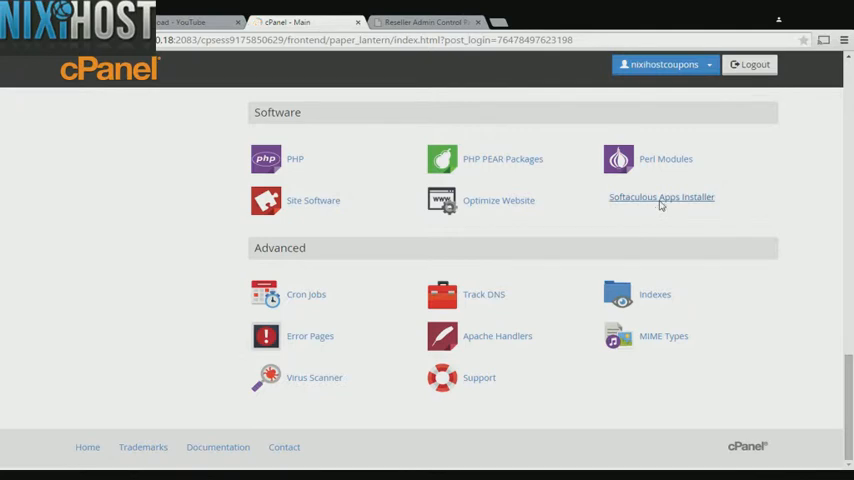
Step: Launch Softaculous and open osTicket 1.9.8.1 from the Customer Support category
click(662, 197)
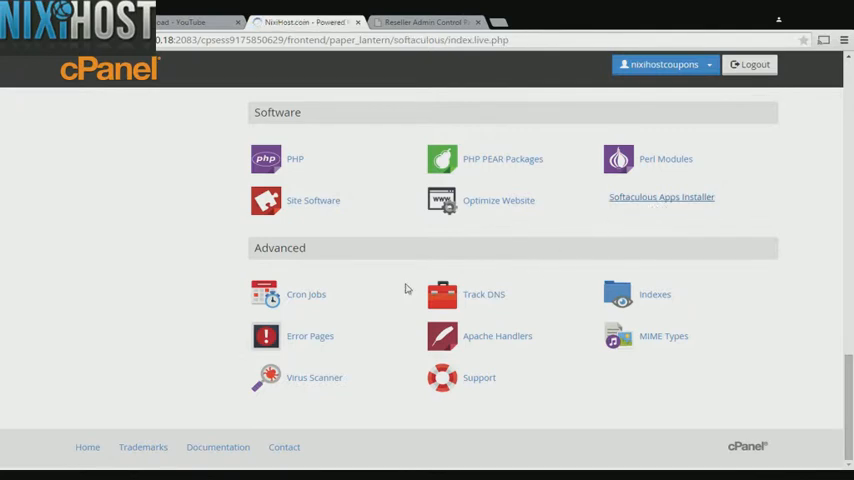
click(660, 196)
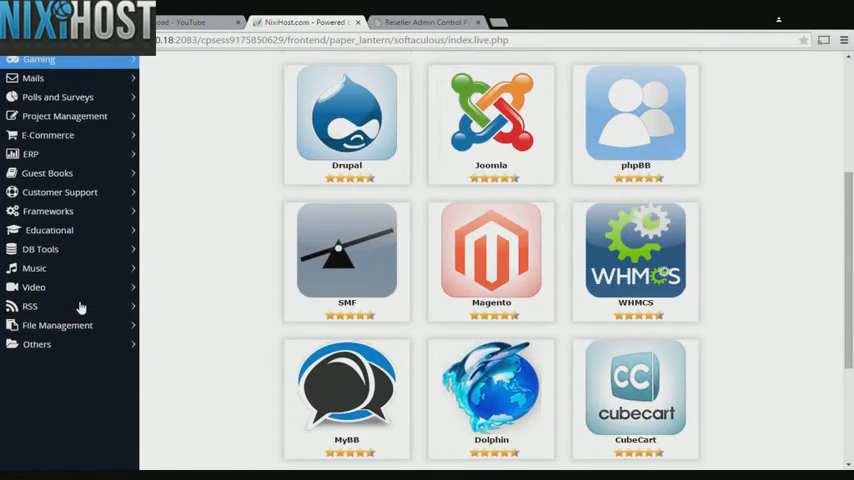
mouse_move(60, 192)
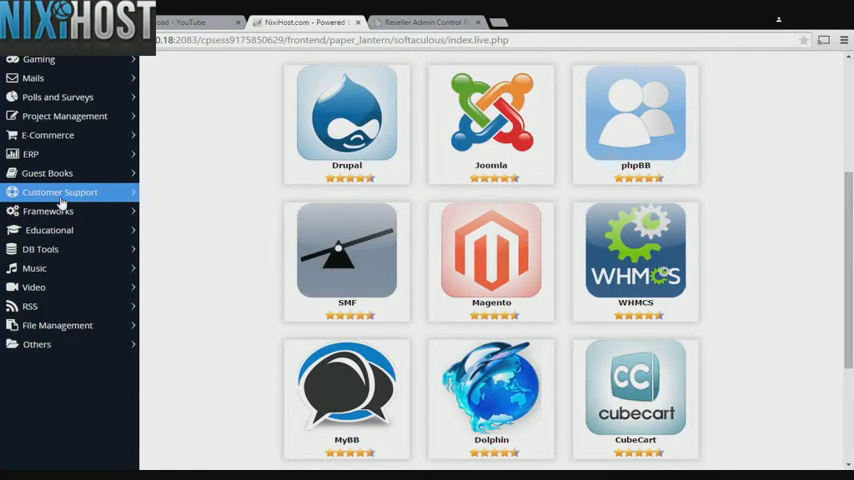
click(59, 192)
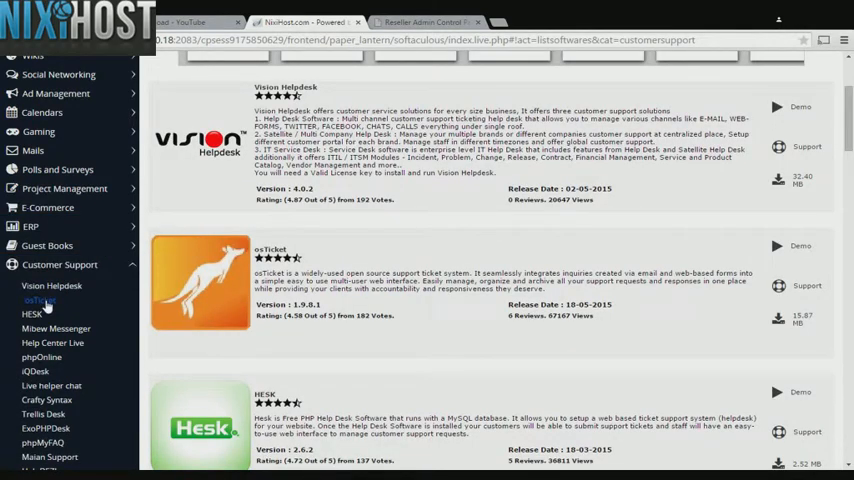
click(32, 301)
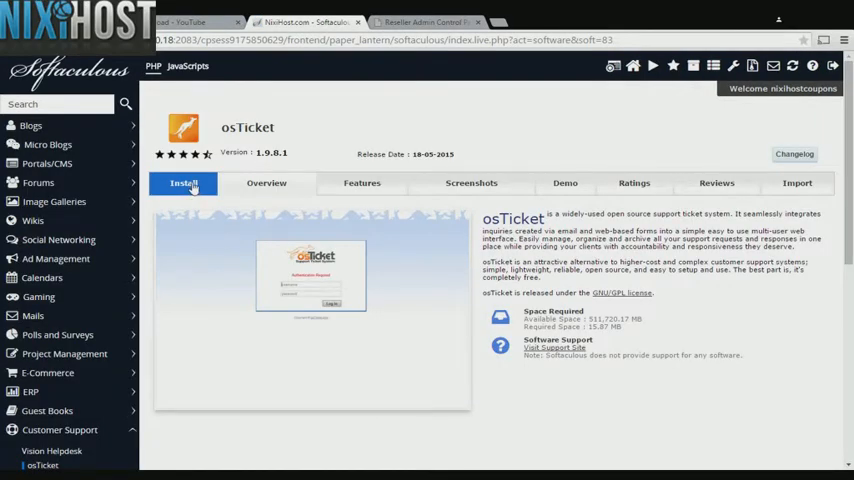
click(183, 183)
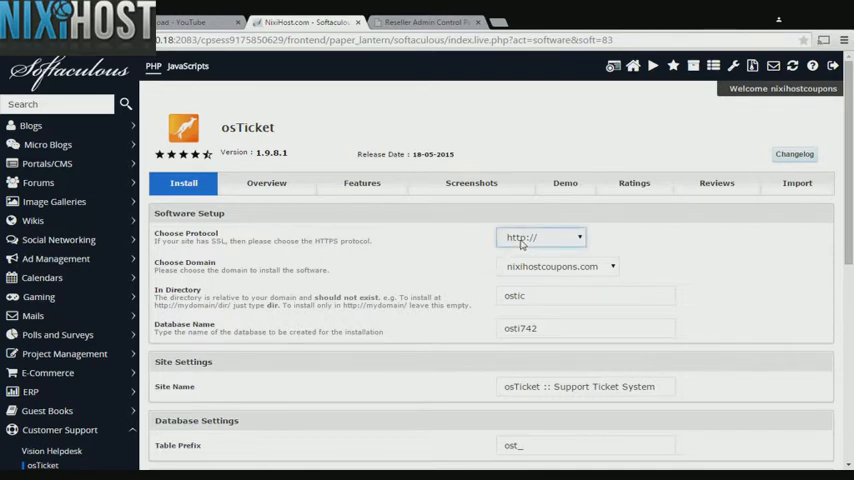
mouse_move(523, 278)
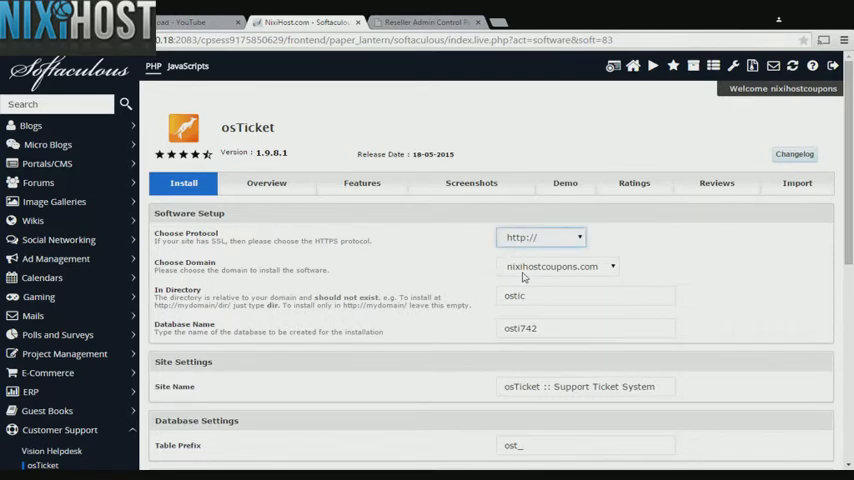
click(540, 237)
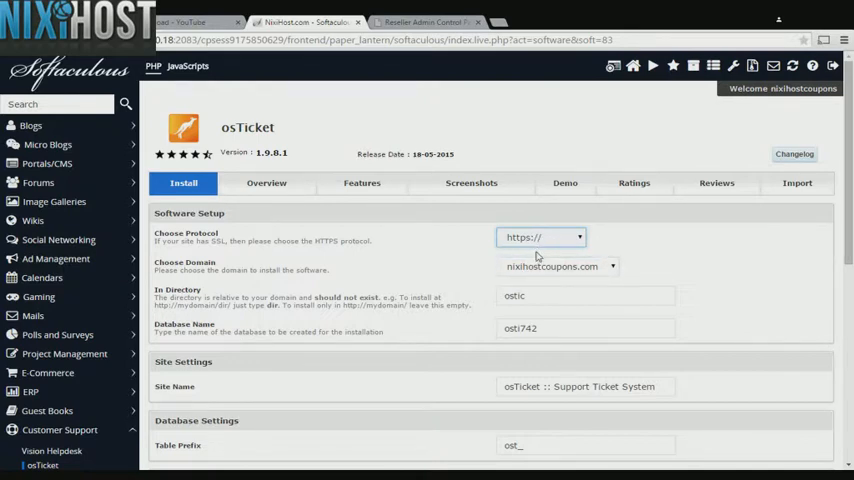
click(541, 237)
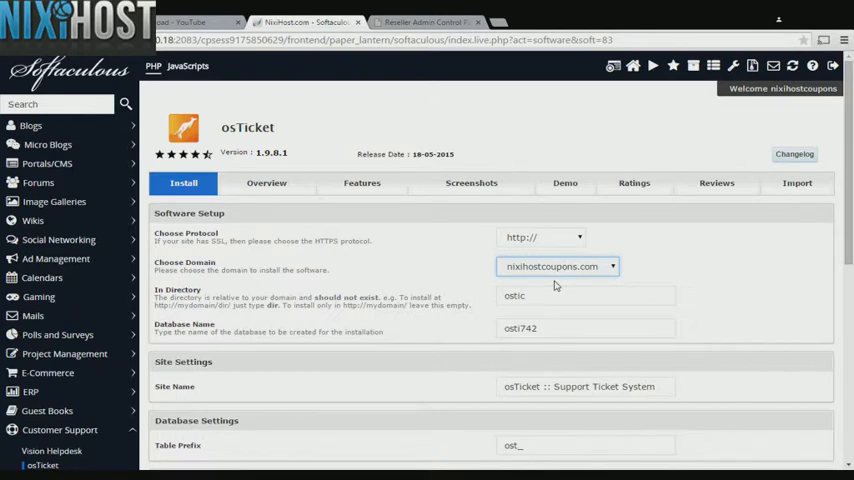
double_click(515, 295)
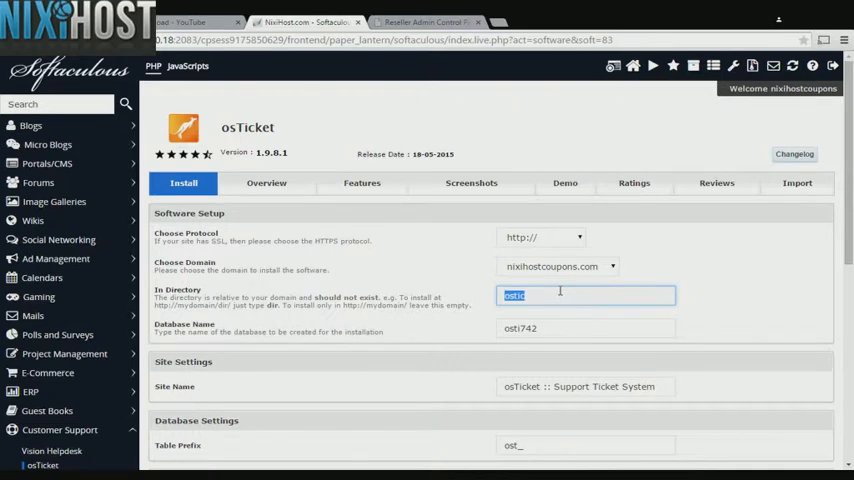
scroll(down, 3)
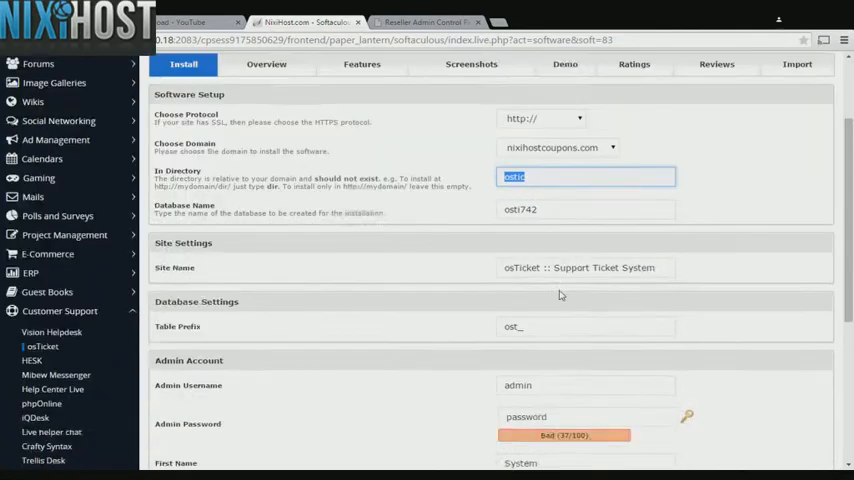
scroll(down, 3)
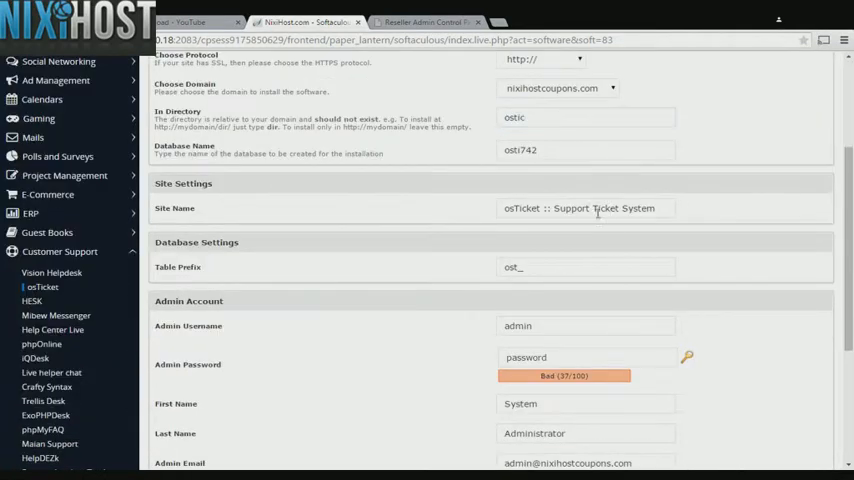
triple_click(585, 208)
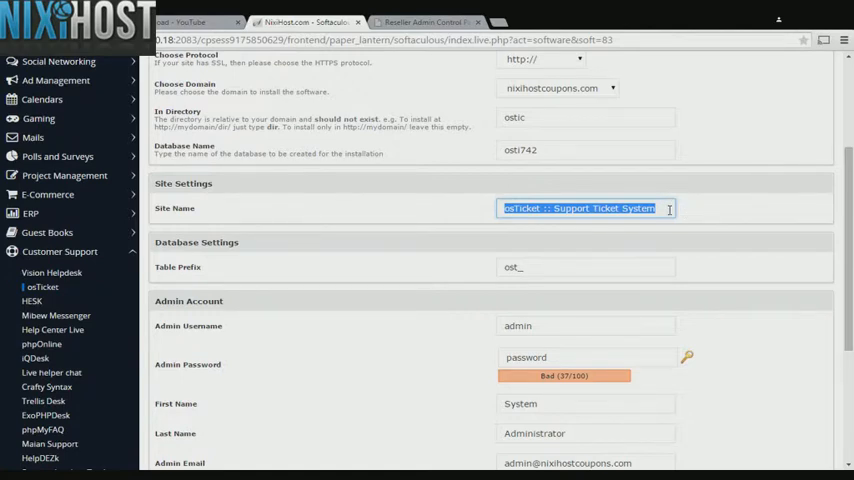
scroll(down, 3)
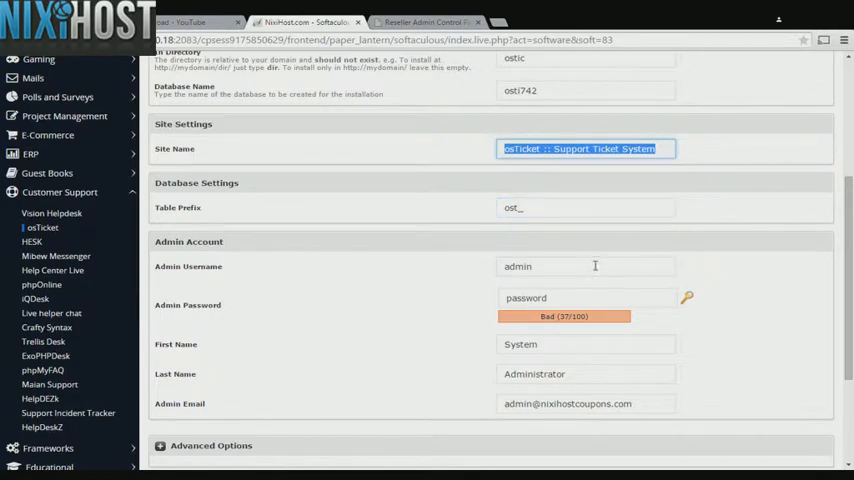
double_click(518, 266)
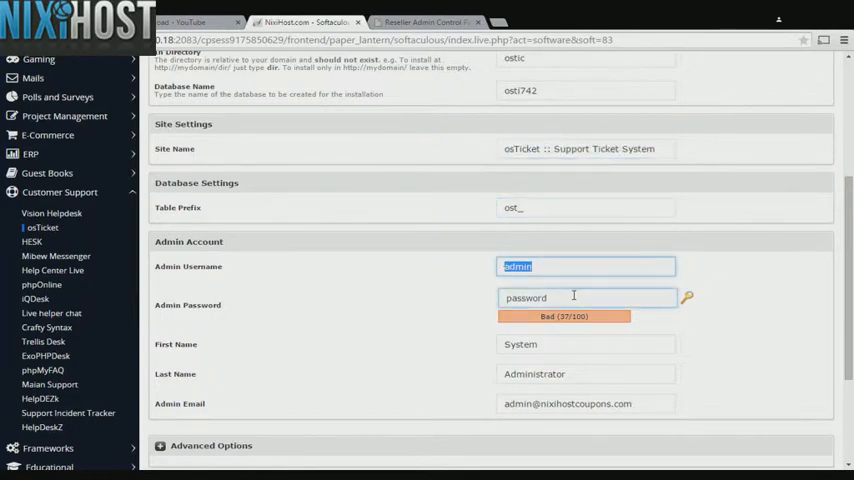
click(586, 297)
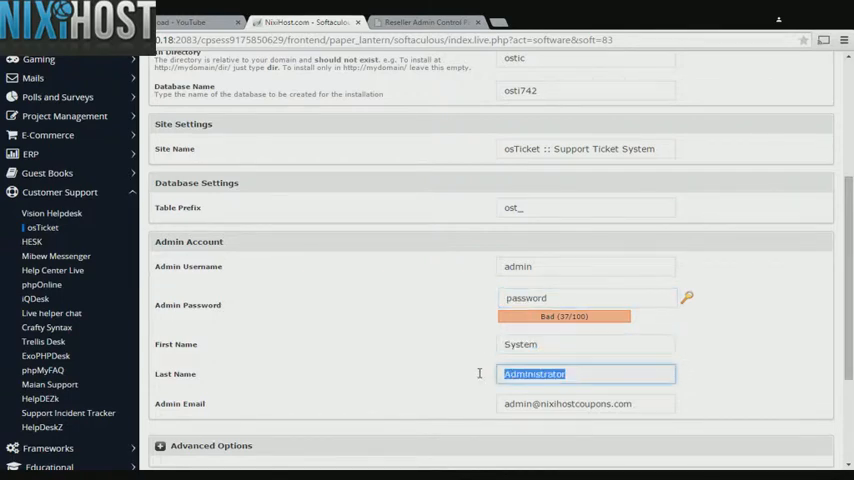
click(577, 403)
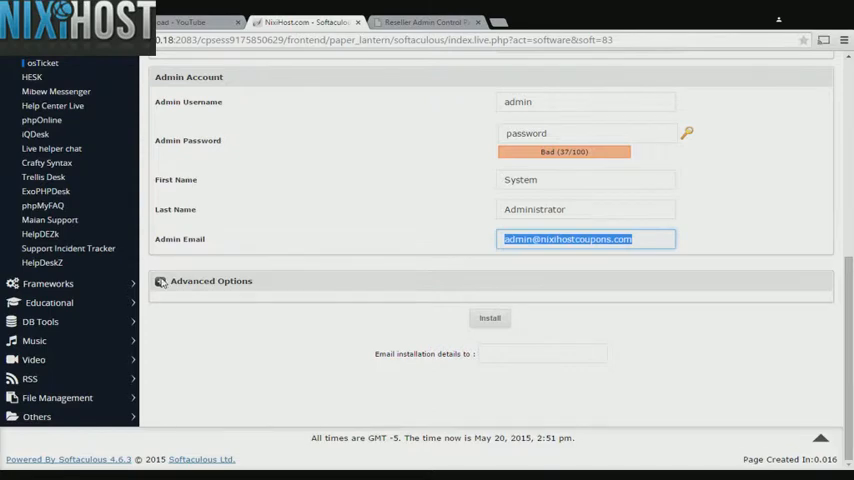
Step: Reveal Advanced Options and submit the osTicket installation, reaching 7% data checking
click(161, 281)
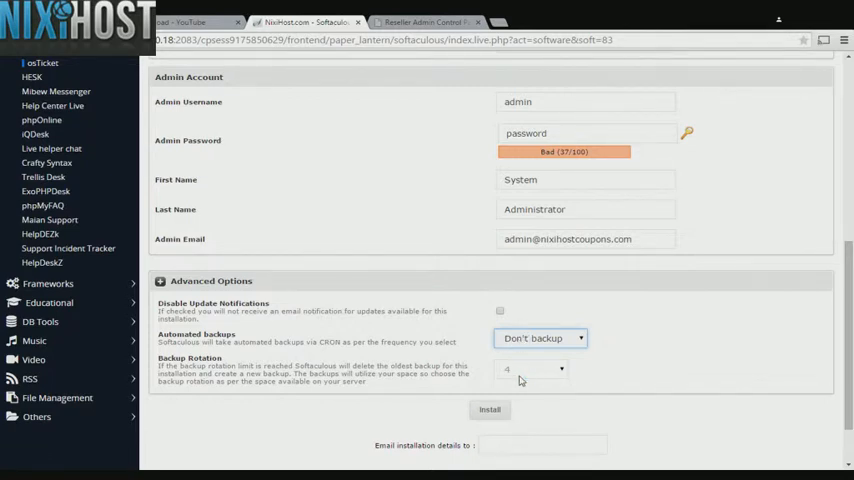
click(541, 338)
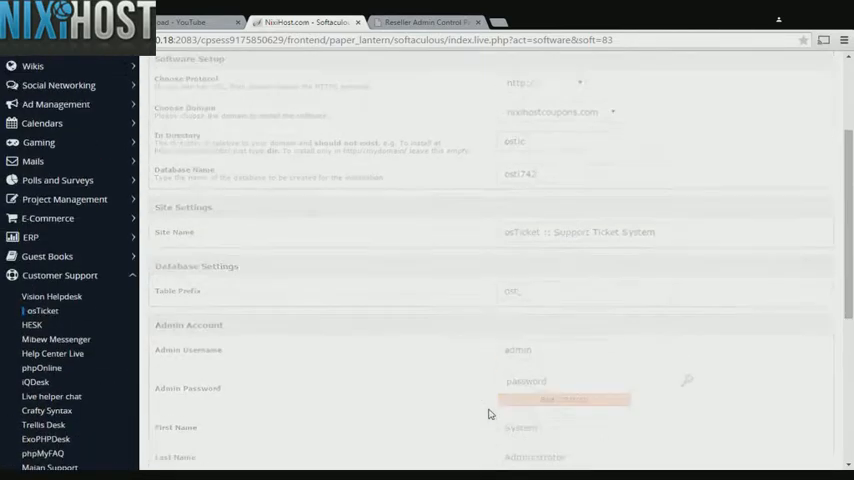
click(579, 396)
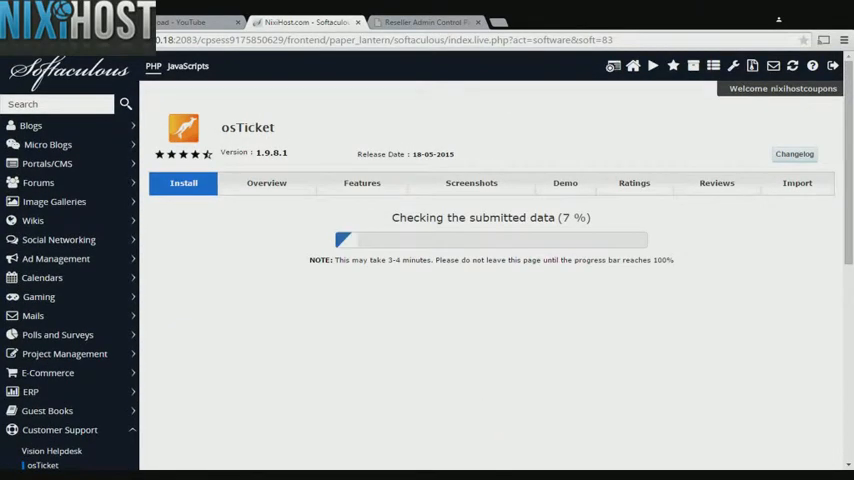